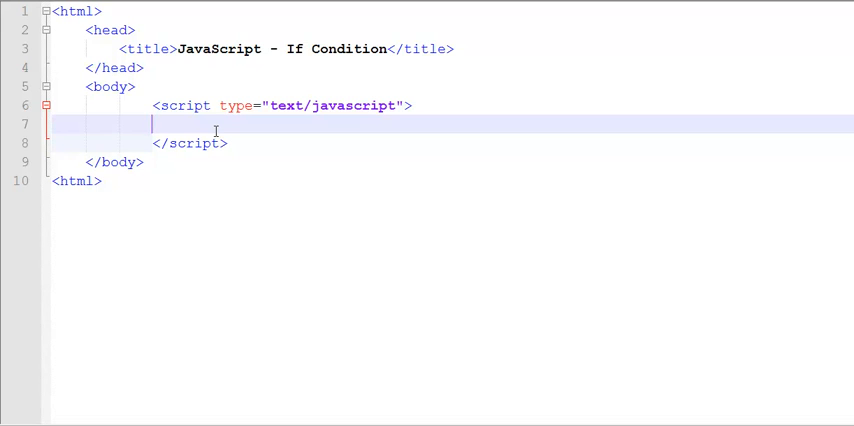
- Declare var num1 = 10; and var num2 = 20; on separate lines in the script block
text(var)
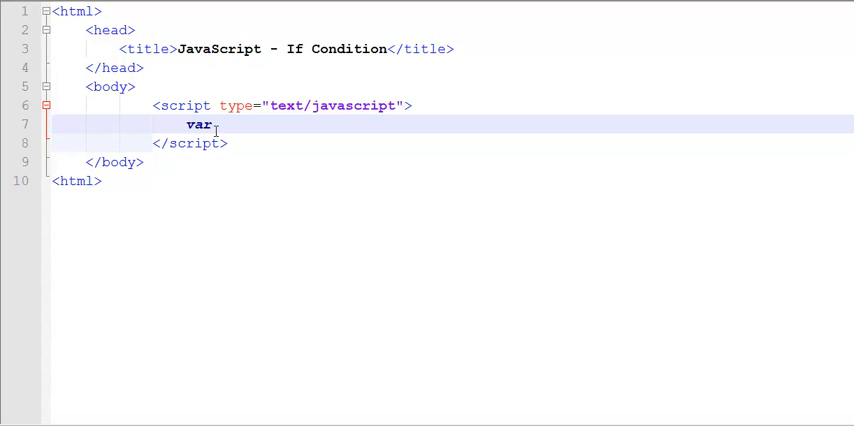
text(num1)
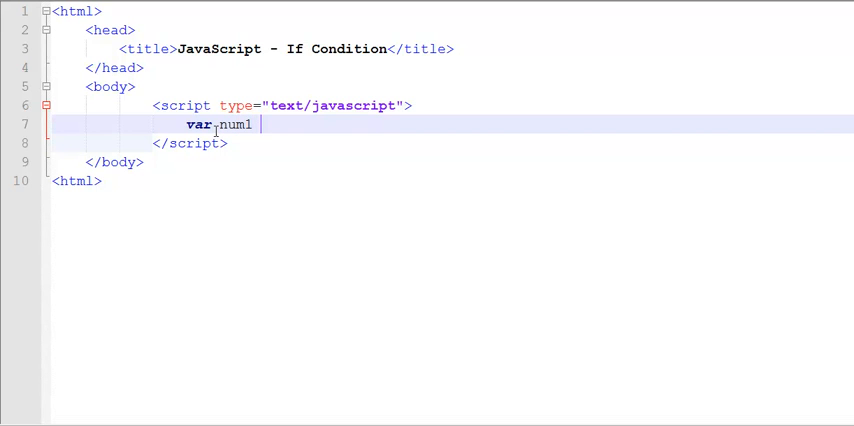
text(= 10;)
text(var num)
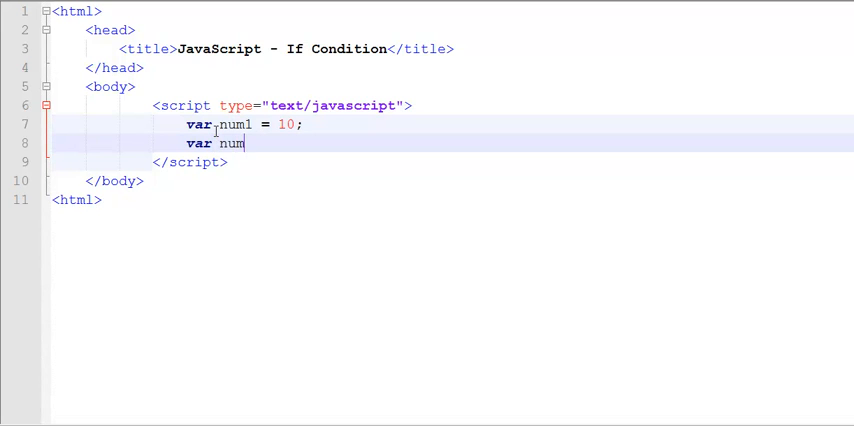
text(2 = 20;)
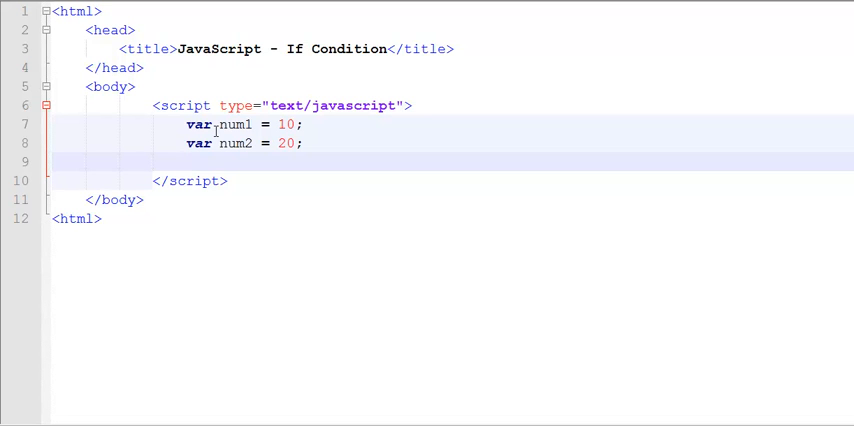
- Write a /* */ comment listing the operators >, <, >=, <=, != and ==
text(/)
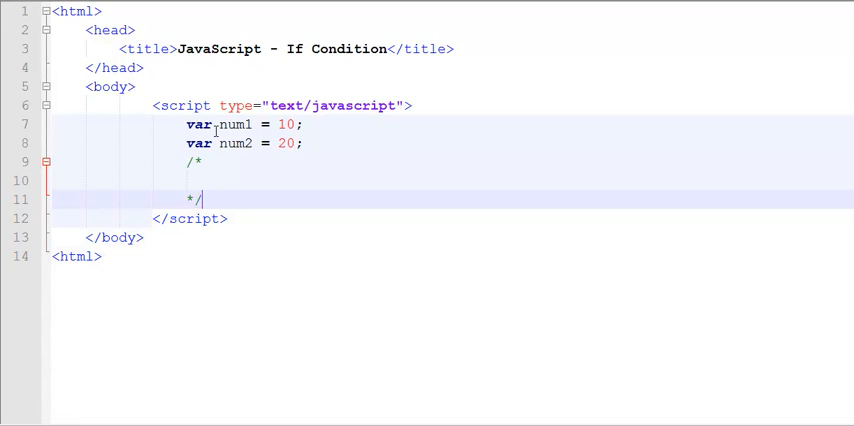
text(>)
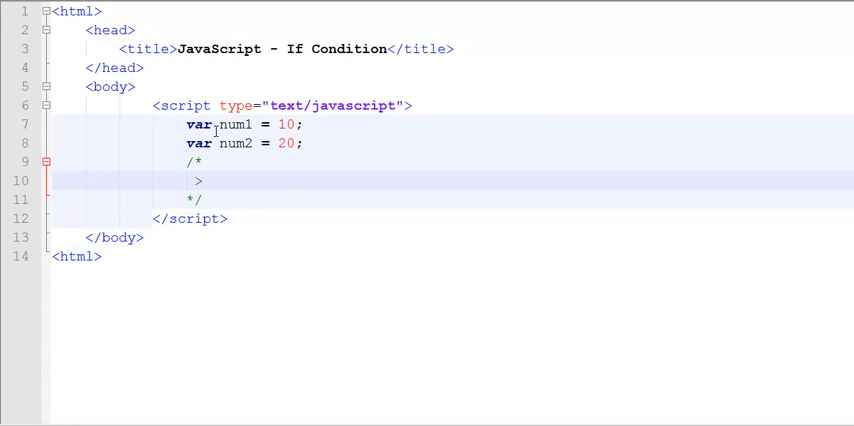
text(, <)
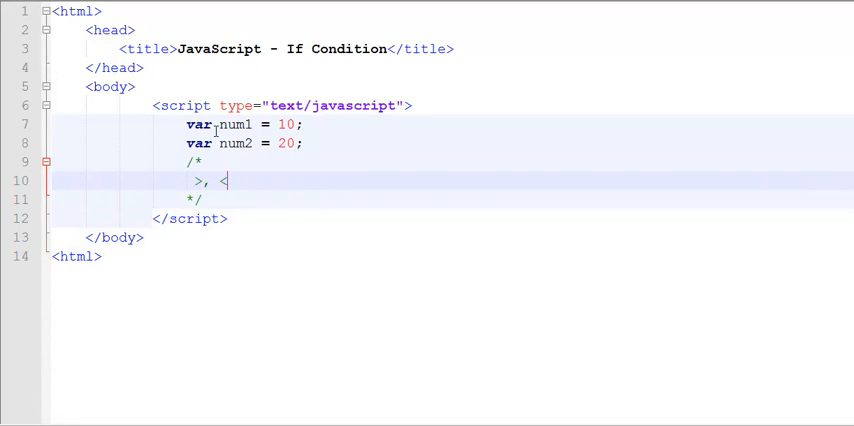
text(<, >=, <)
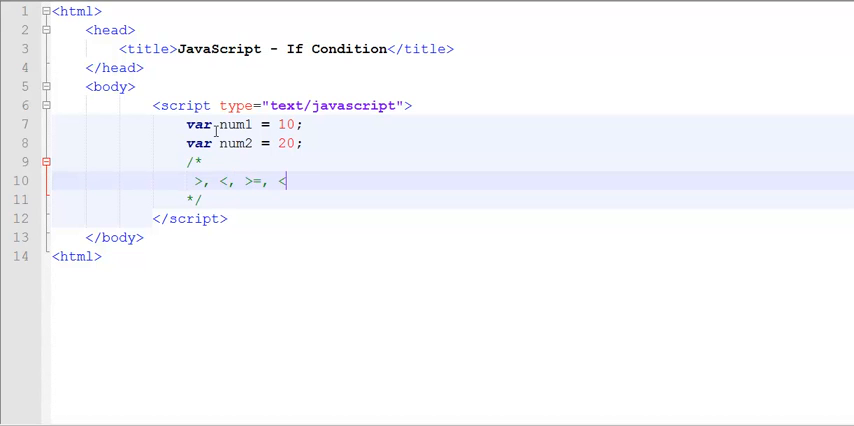
text(=, !)
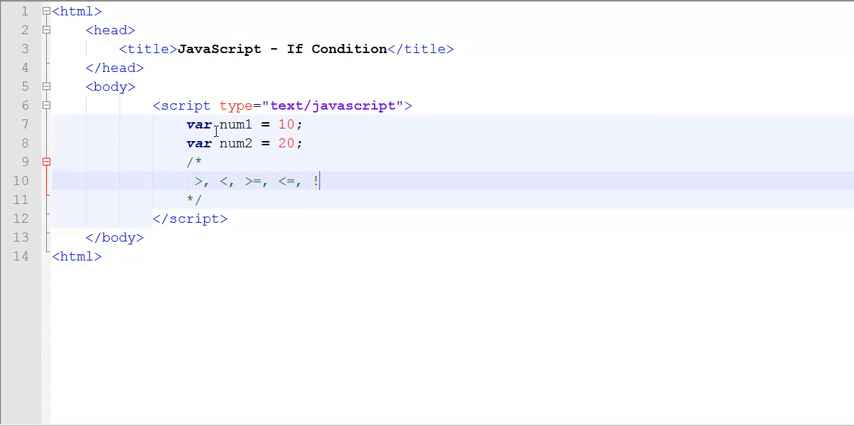
text(=,)
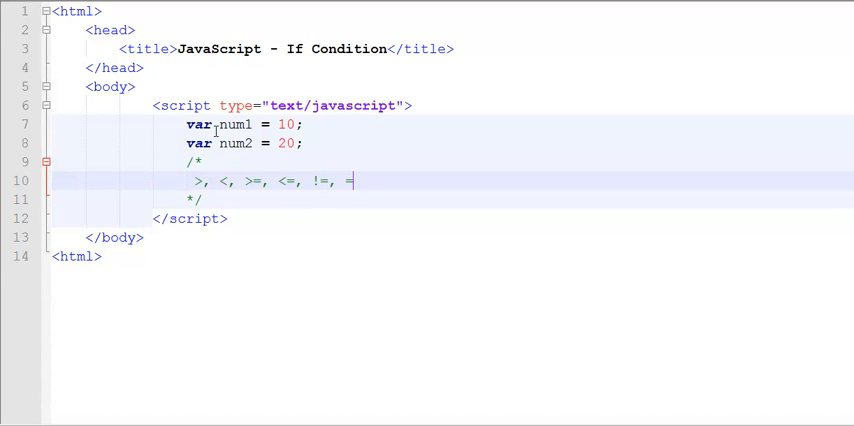
text(=)
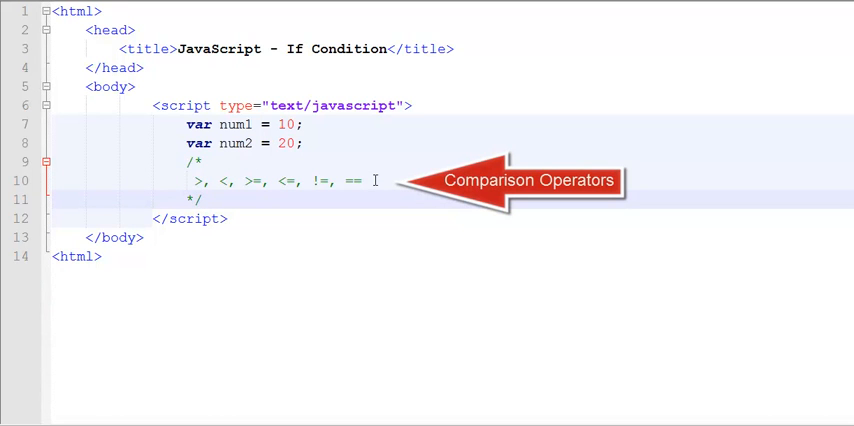
- Add if (num1 > num2) { document.write("num1 is greater"); } to the script
text(if)
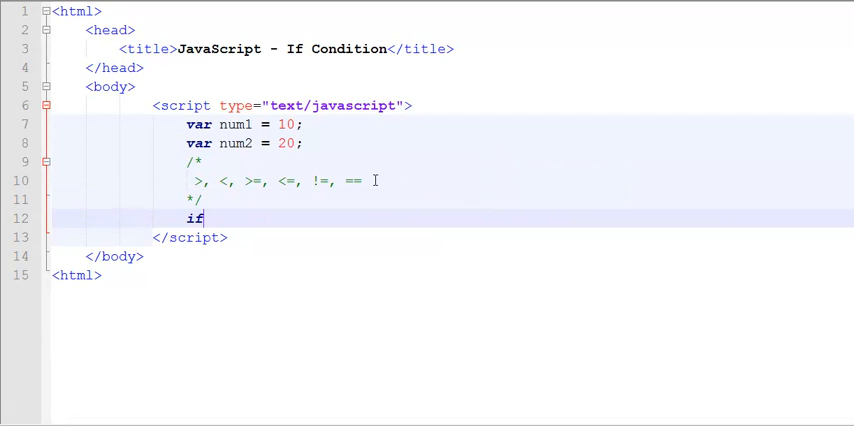
text(()
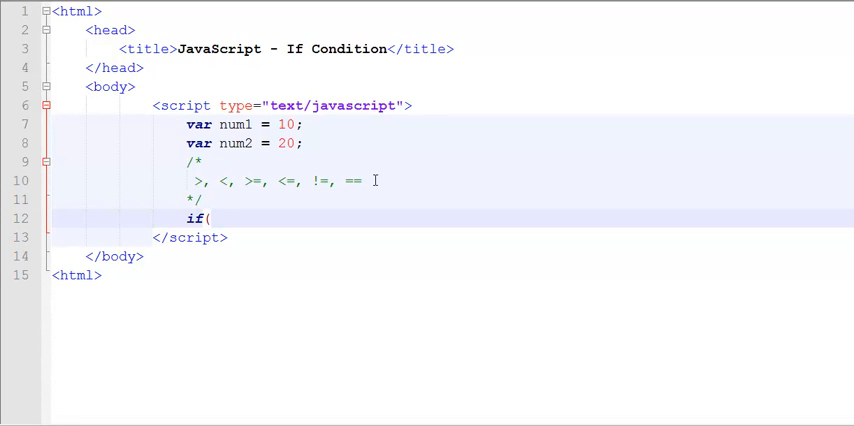
text(num1 >)
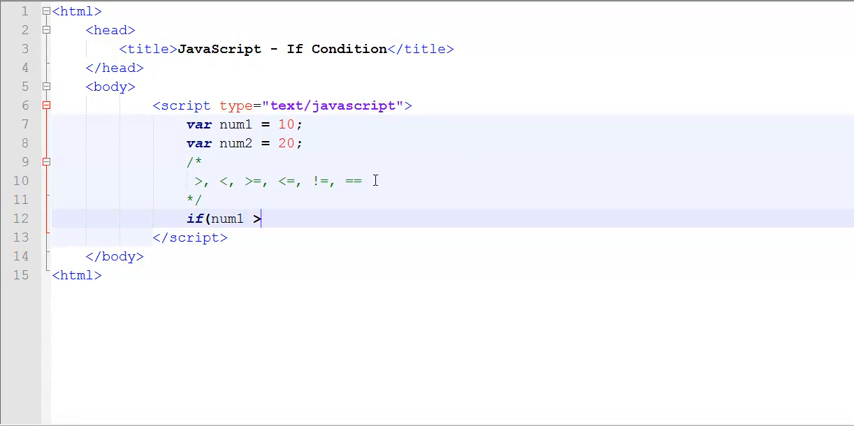
text(num2))
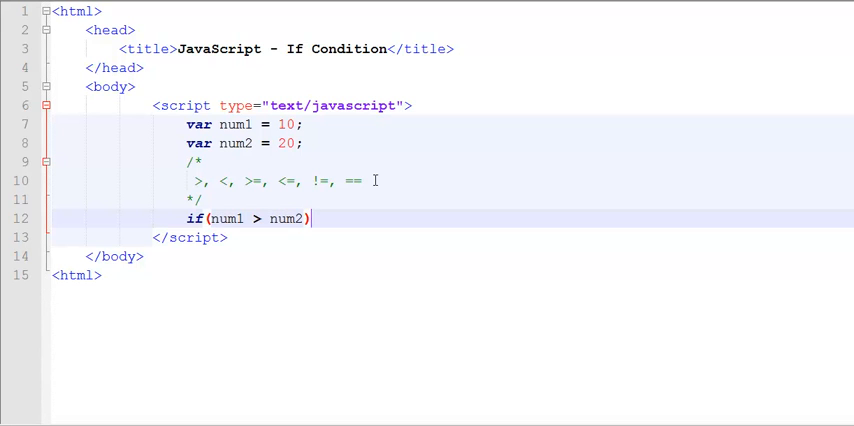
text({)
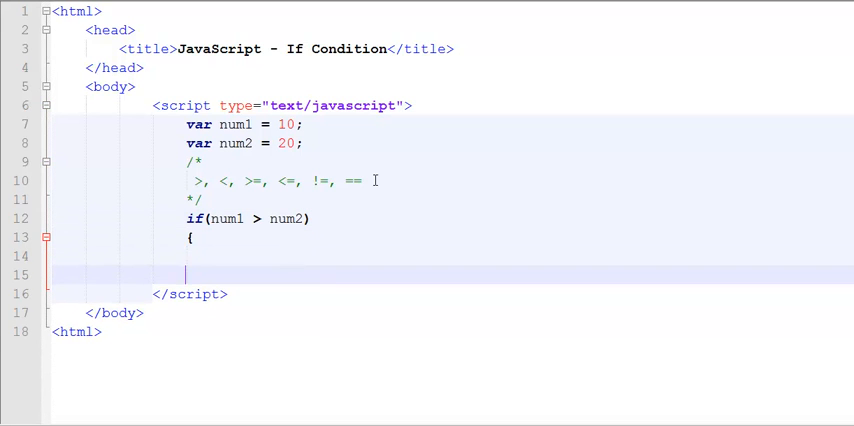
text(do)
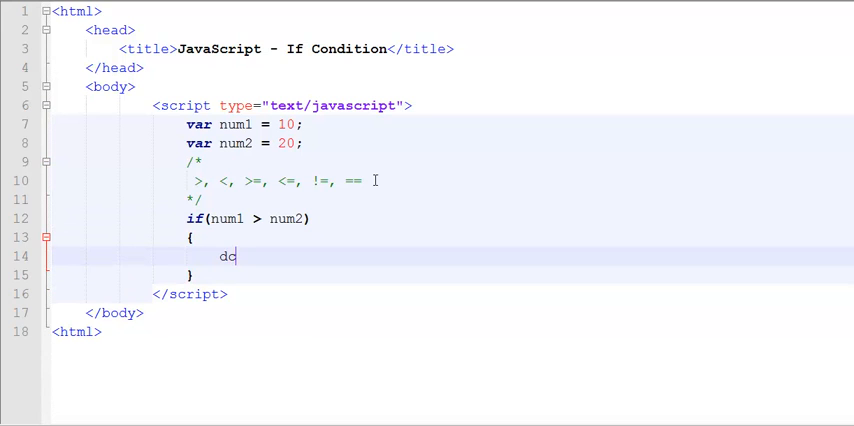
text(document.)
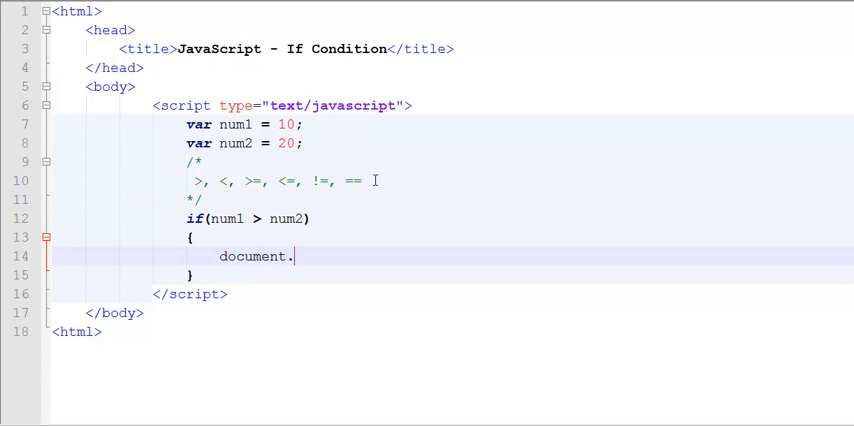
text(write(")
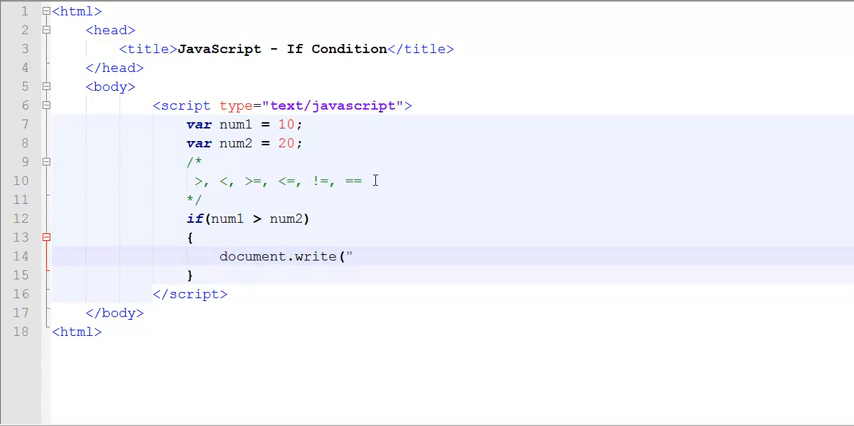
text(num1 is great)
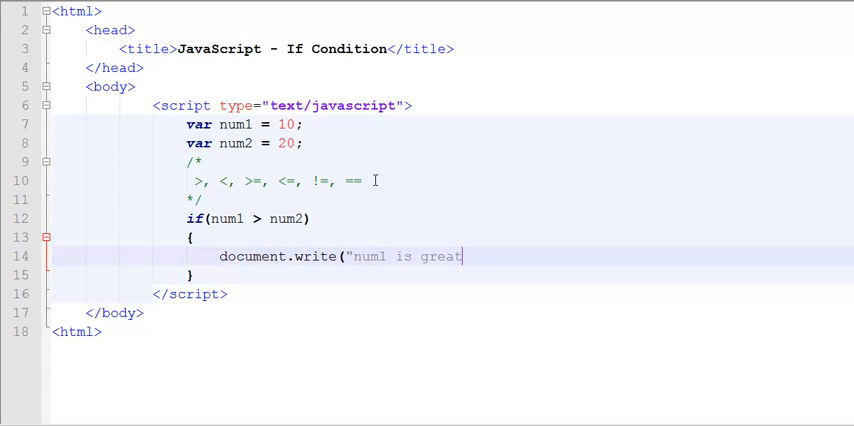
text(er");)
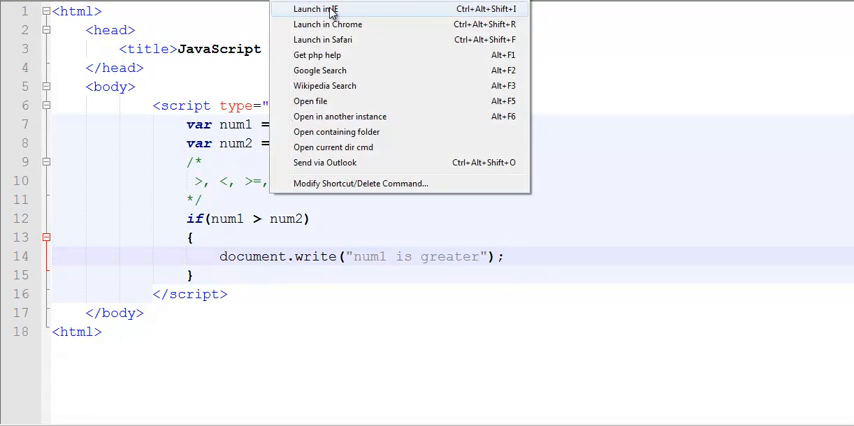
- Open the page in a web browser to test the if condition
click(310, 9)
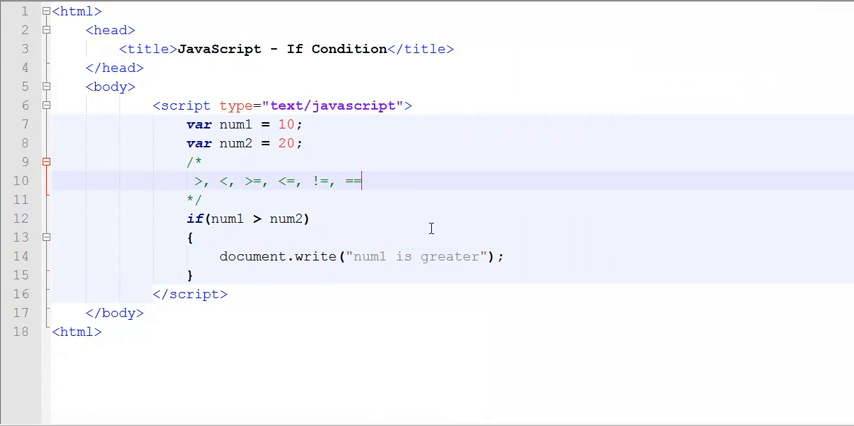
mouse_move(782, 410)
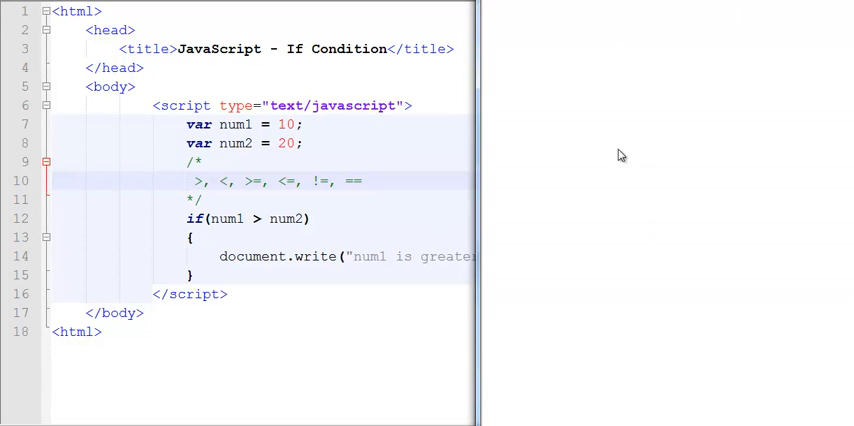
mouse_move(645, 131)
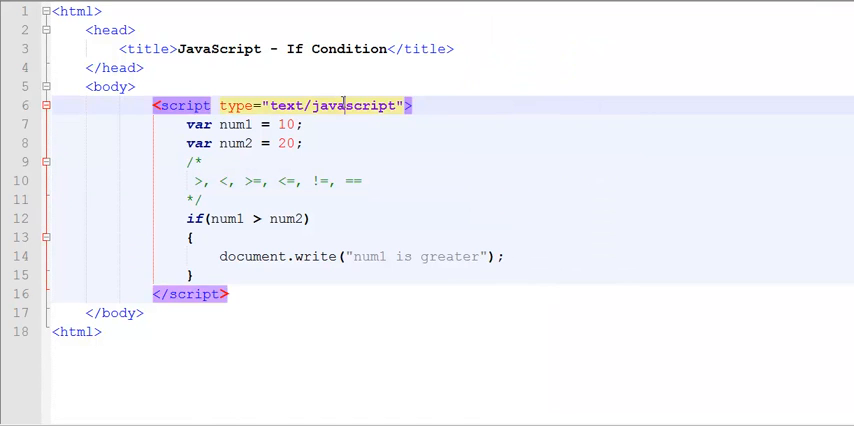
click(286, 124)
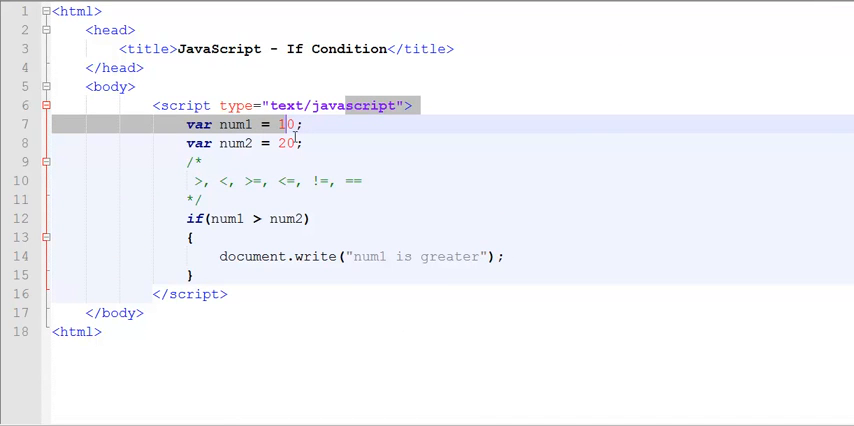
text(3)
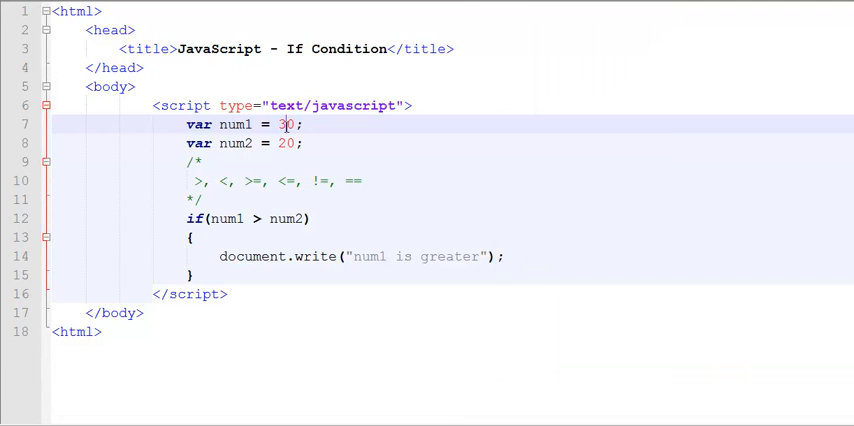
text(10)
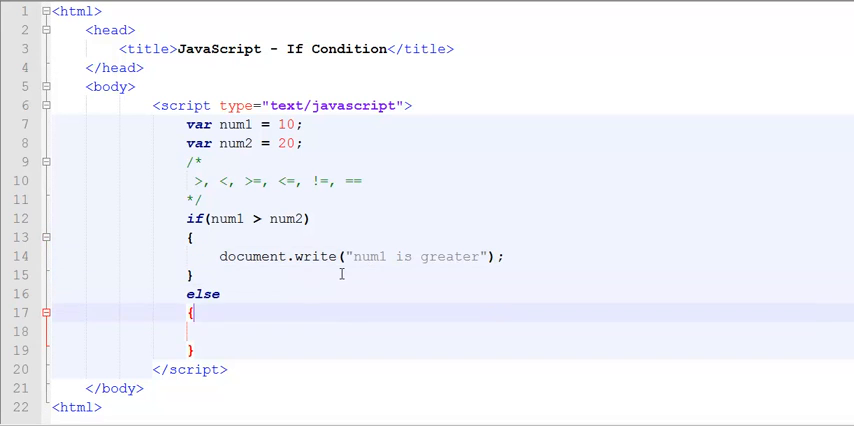
- Add the else branch's document.write line, then begin editing num2's value
text(document.write("num1 is greater");)
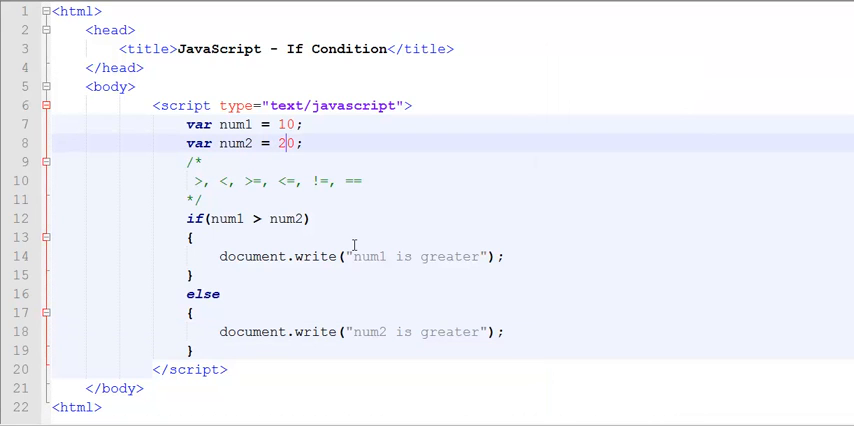
key(Backspace)
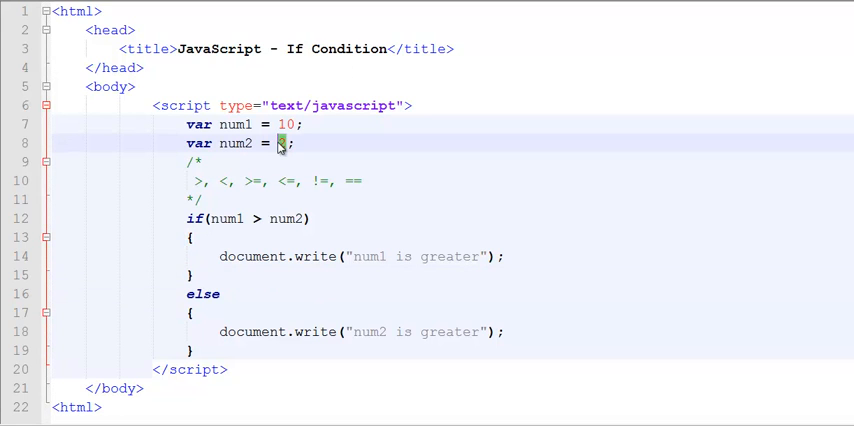
- Set num2 to 10 and change else into else if (num2 > num1)
text(10)
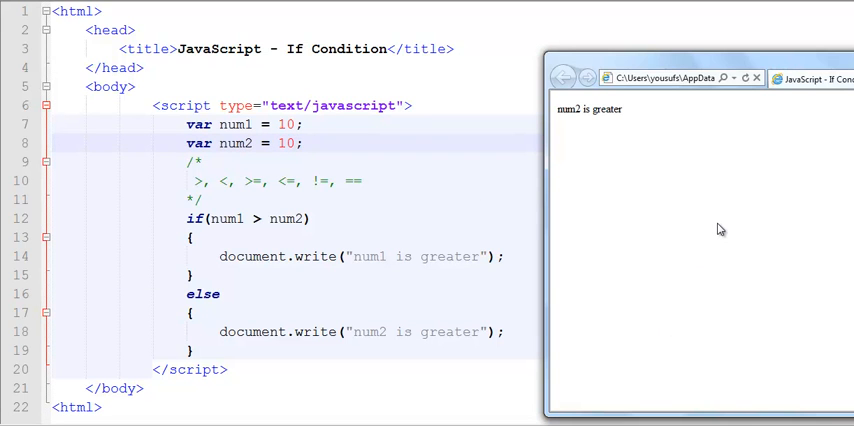
mouse_move(433, 243)
text( if)
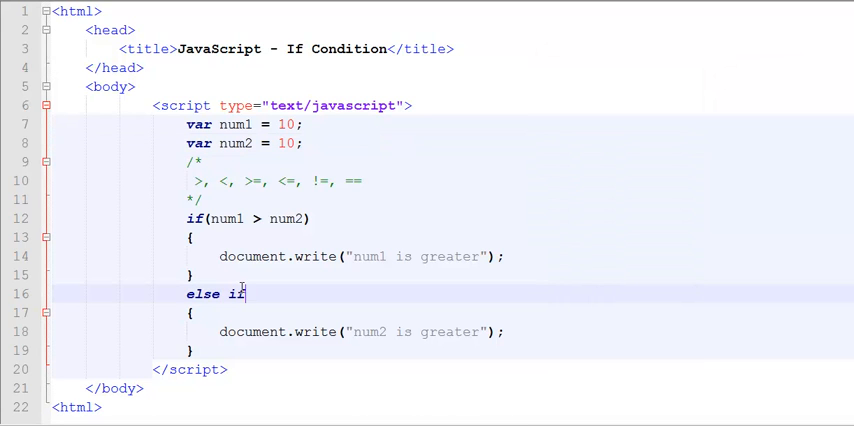
text((num2)
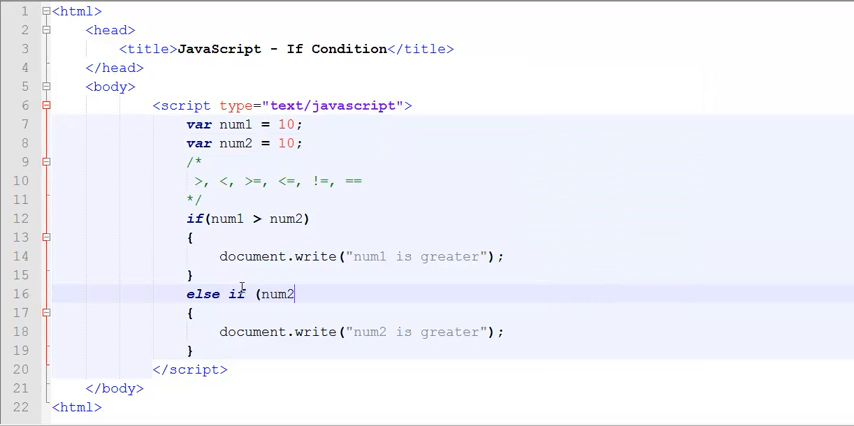
text(> nu)
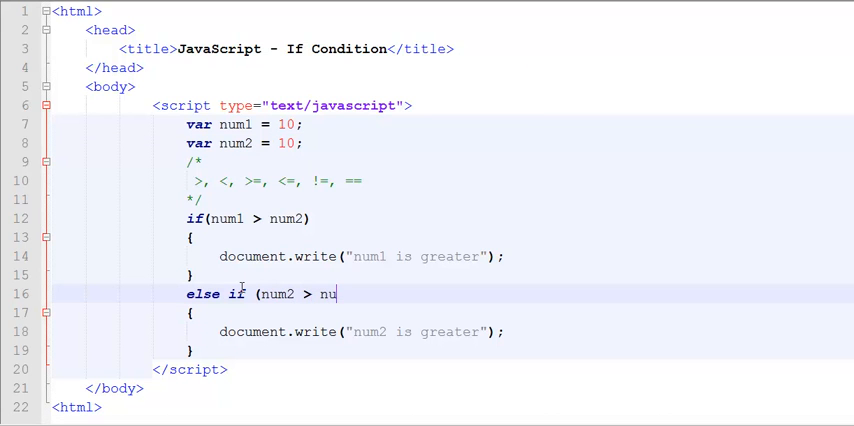
text(m1))
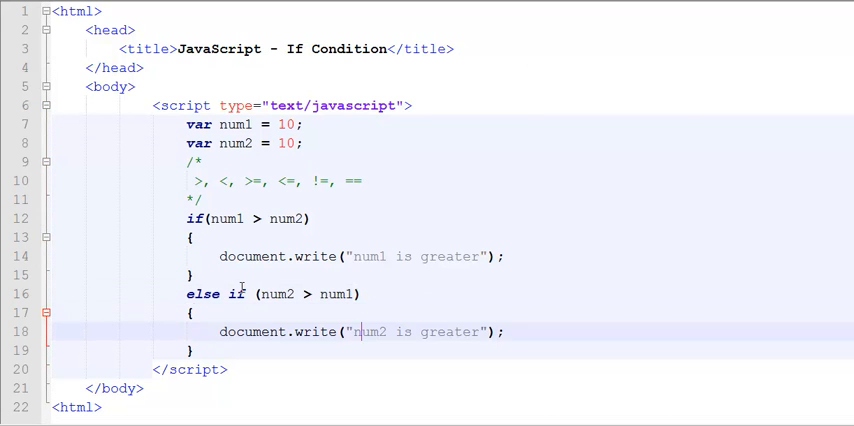
- Add a final else writing "num2 is equal to num1" and change num1 to 30
text(else)
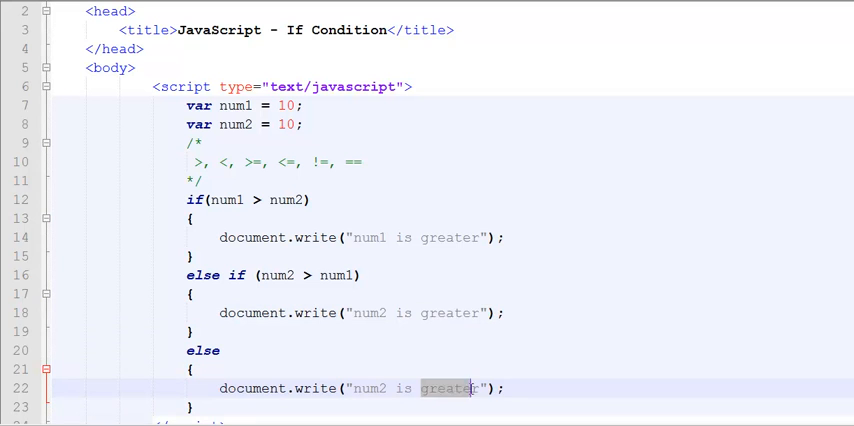
text(equal)
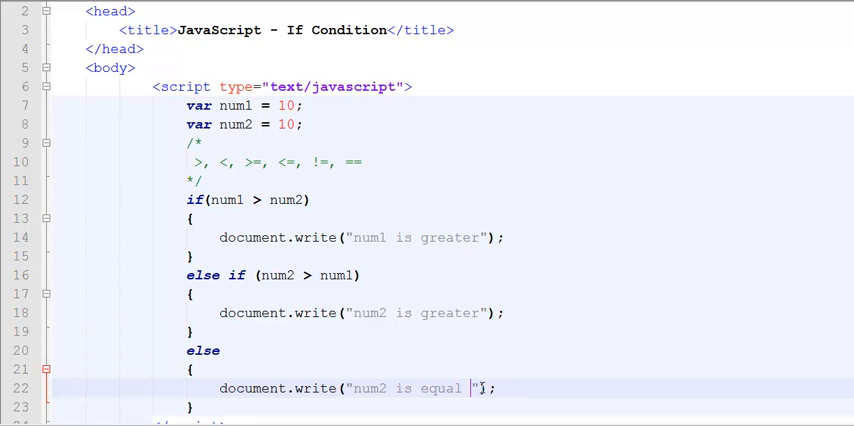
text(to num1)
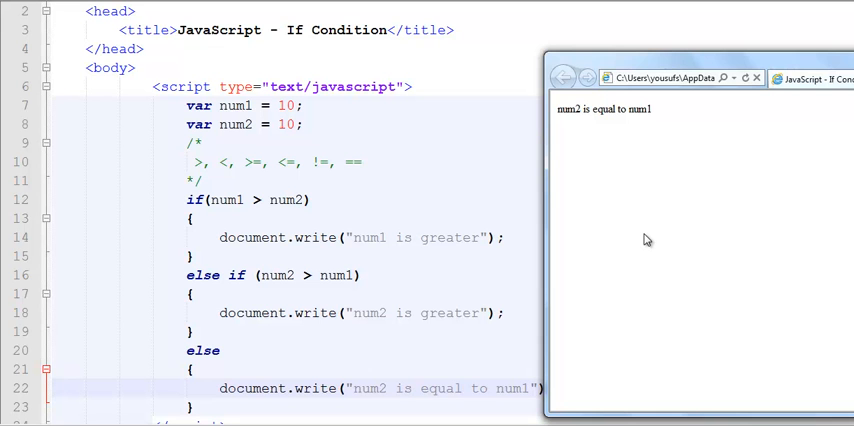
text(3)
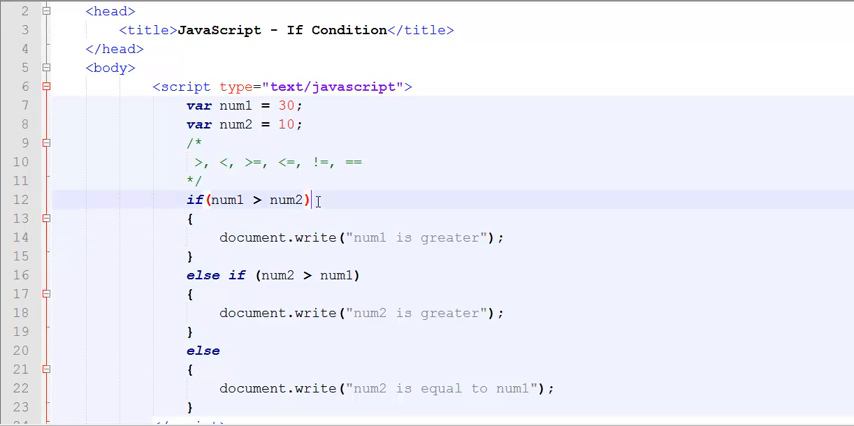
- Delete the curly braces around the if, else if and else branches; set num1 to 10
double_click(247, 200)
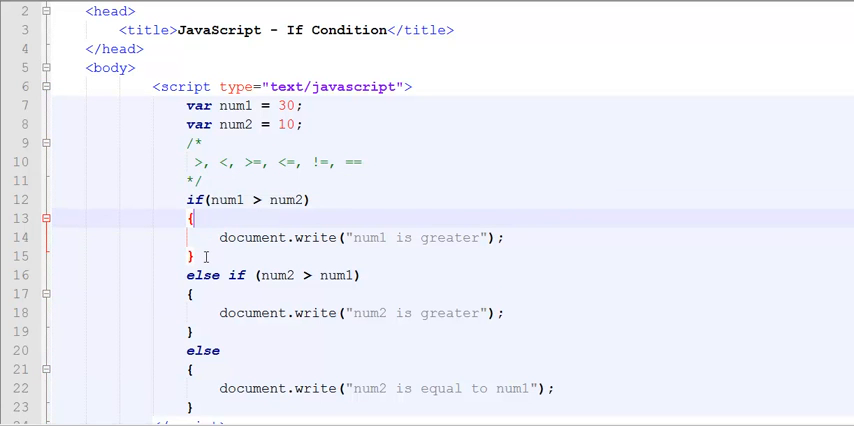
click(205, 256)
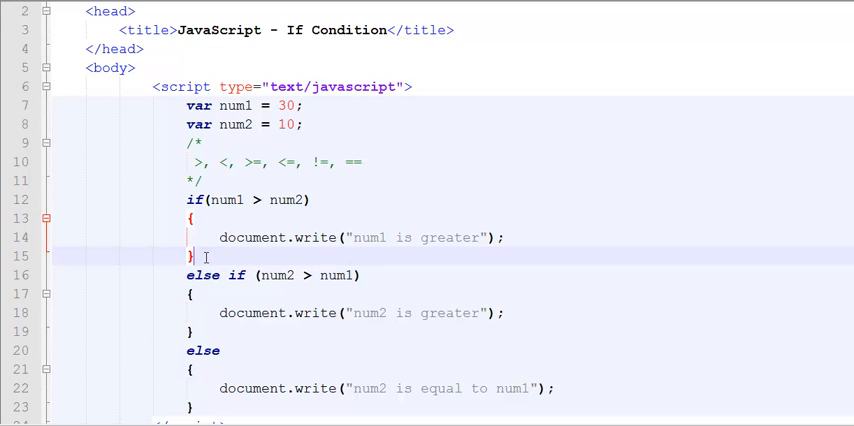
key(Backspace)
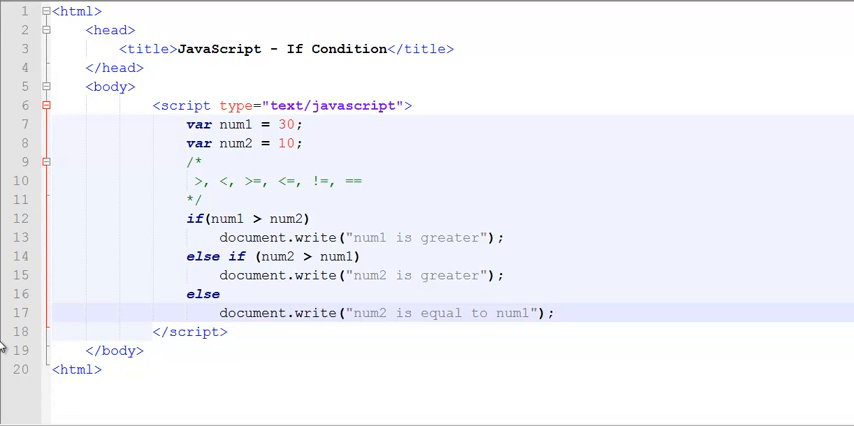
click(551, 313)
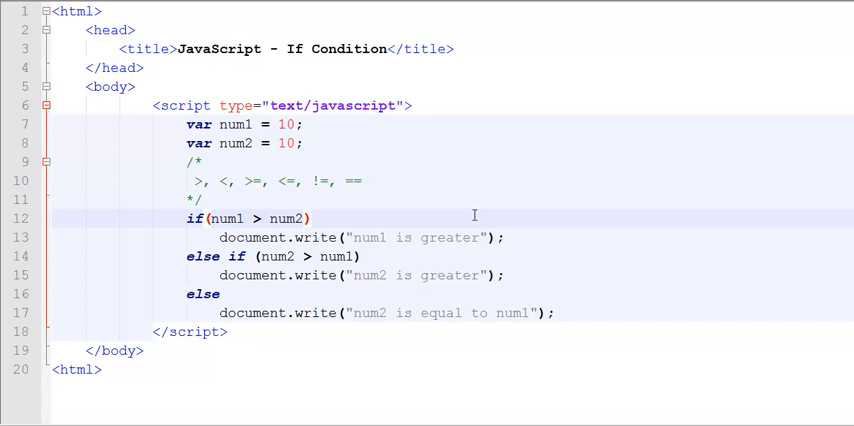
click(318, 216)
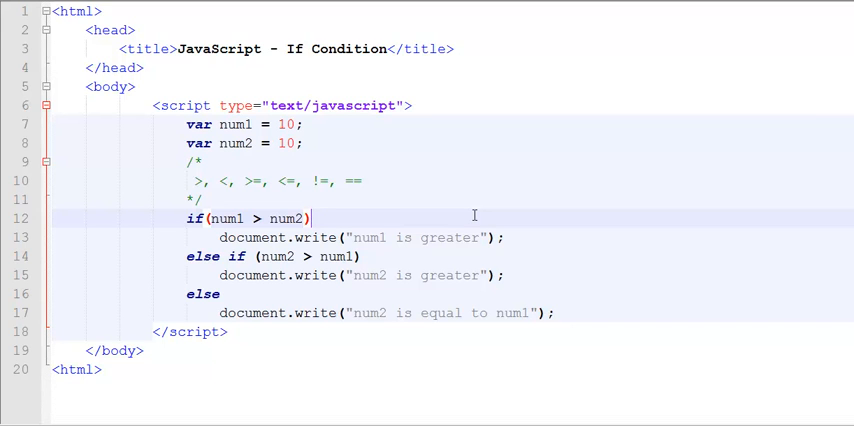